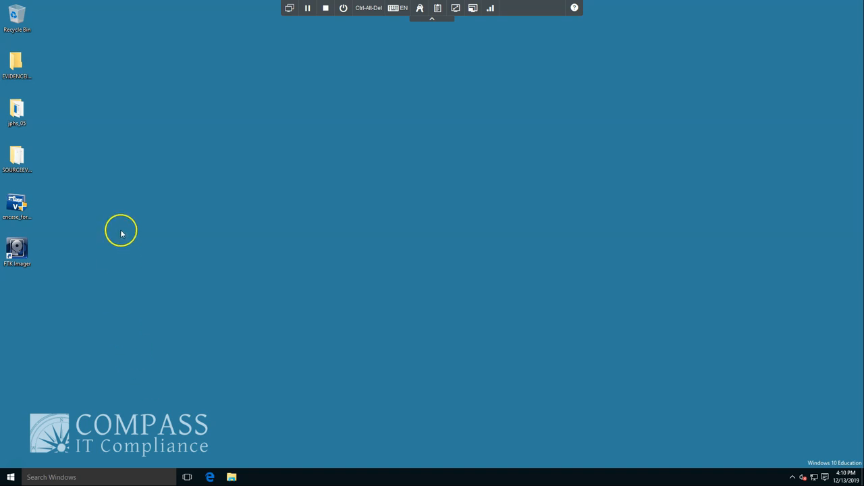
# Launch EnCase Imager from its desktop shortcut
pyautogui.click(16, 205)
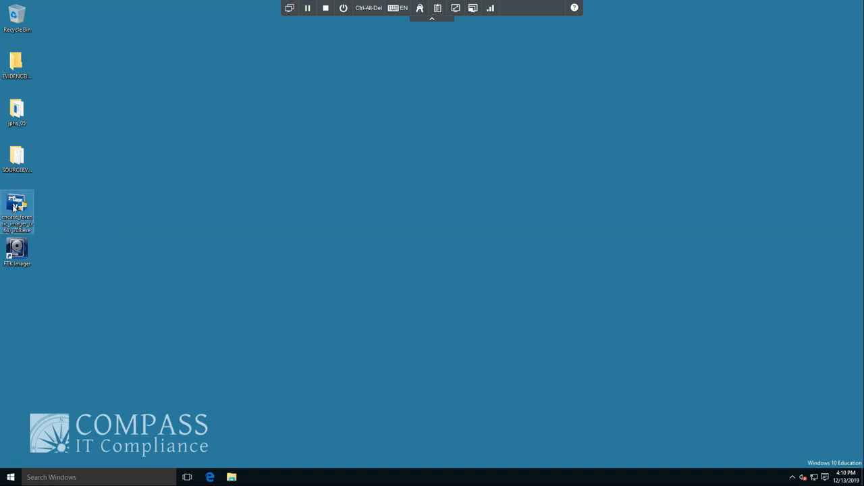
pyautogui.moveTo(16, 206)
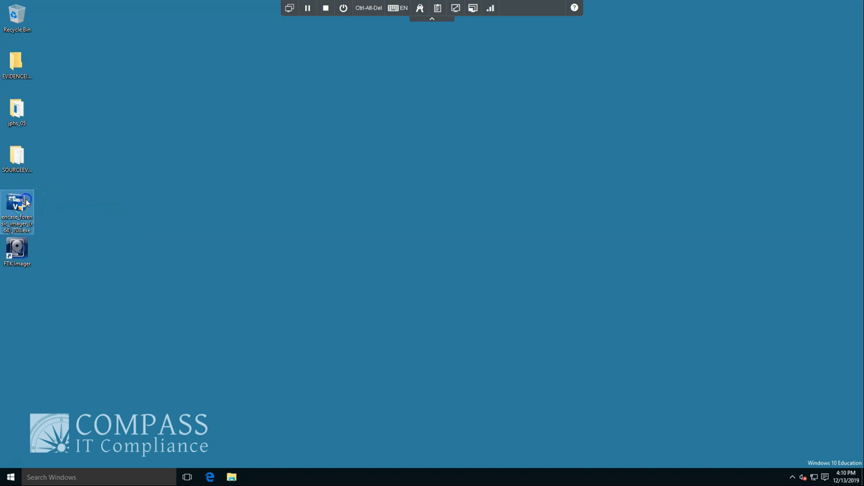
pyautogui.doubleClick(17, 206)
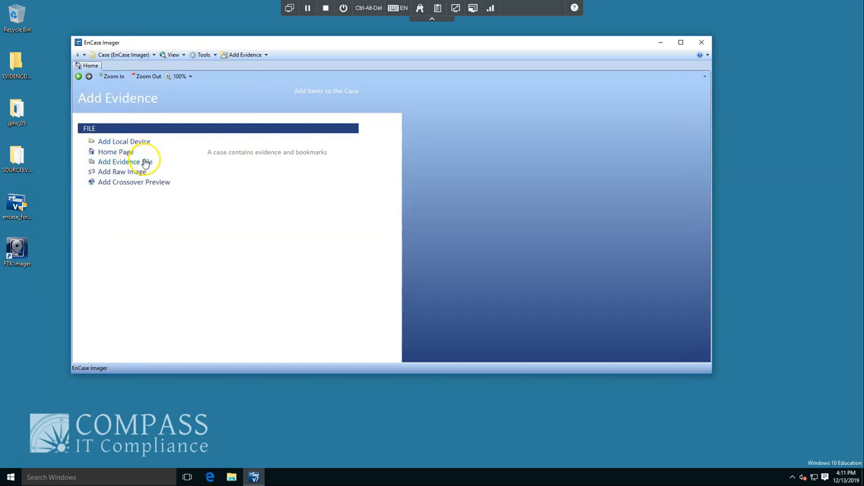
pyautogui.moveTo(163, 173)
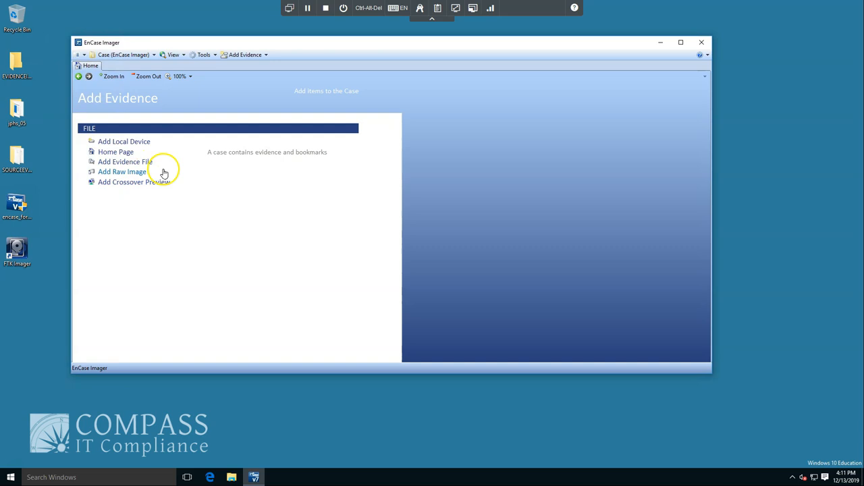
pyautogui.moveTo(118, 252)
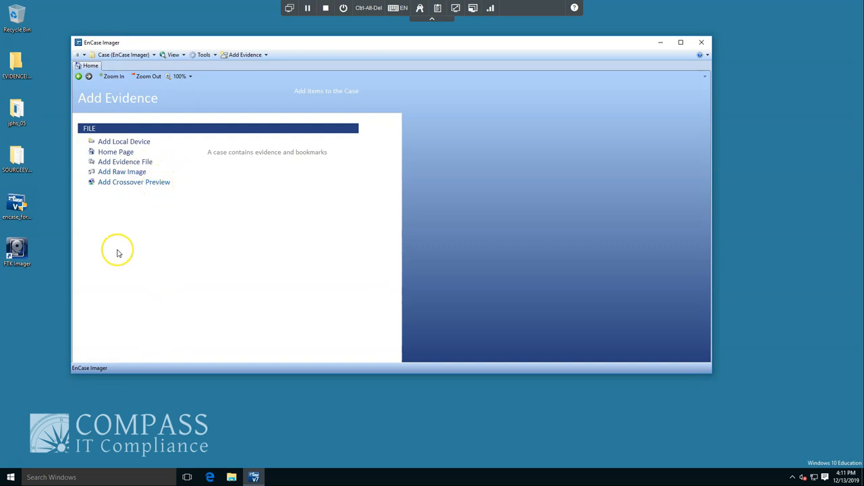
pyautogui.moveTo(189, 202)
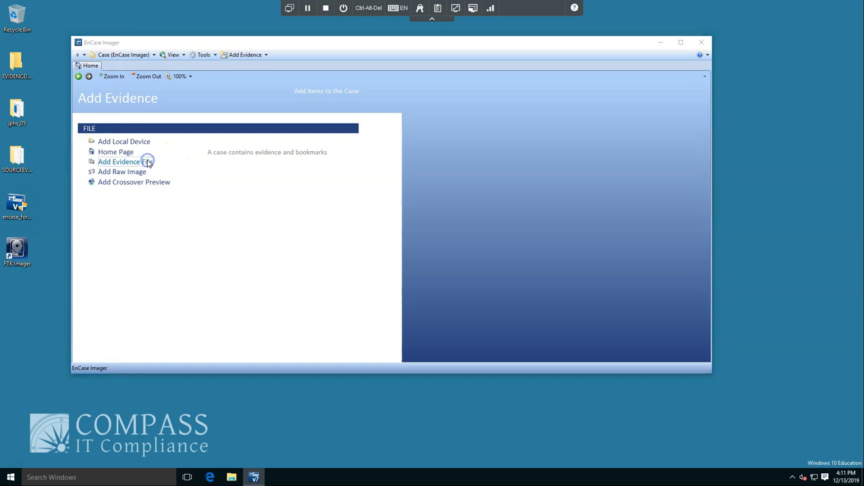
# Add BADSANTA.vmdk from the SOURCEEVIDENCE folder as an evidence file
pyautogui.click(121, 162)
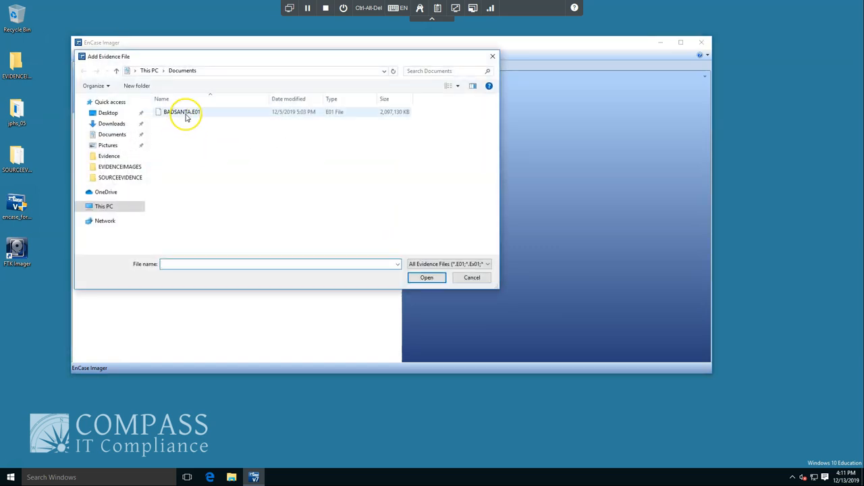
pyautogui.moveTo(186, 112)
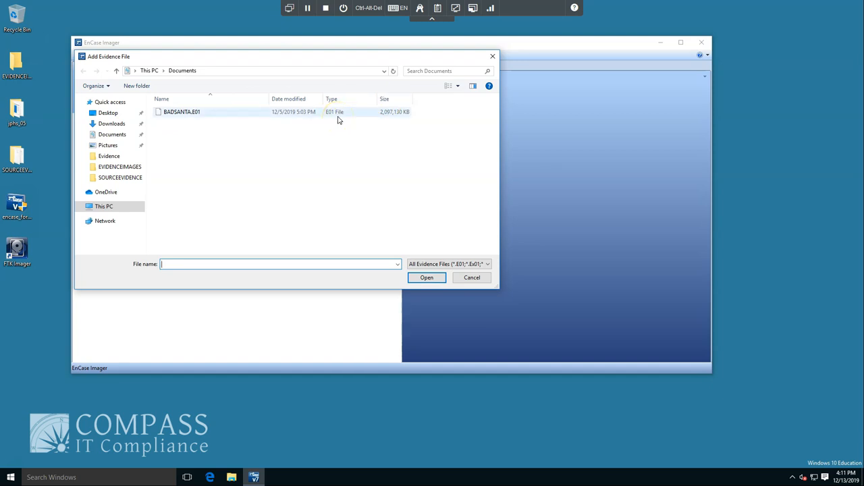
pyautogui.moveTo(143, 184)
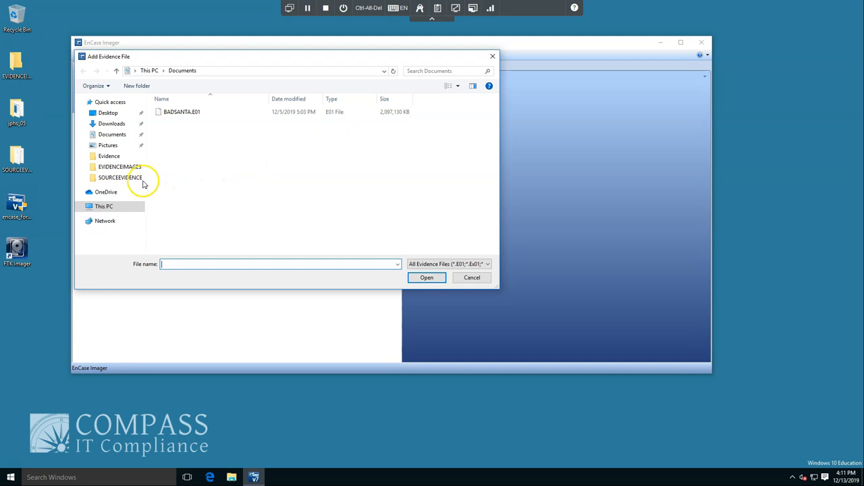
pyautogui.doubleClick(120, 177)
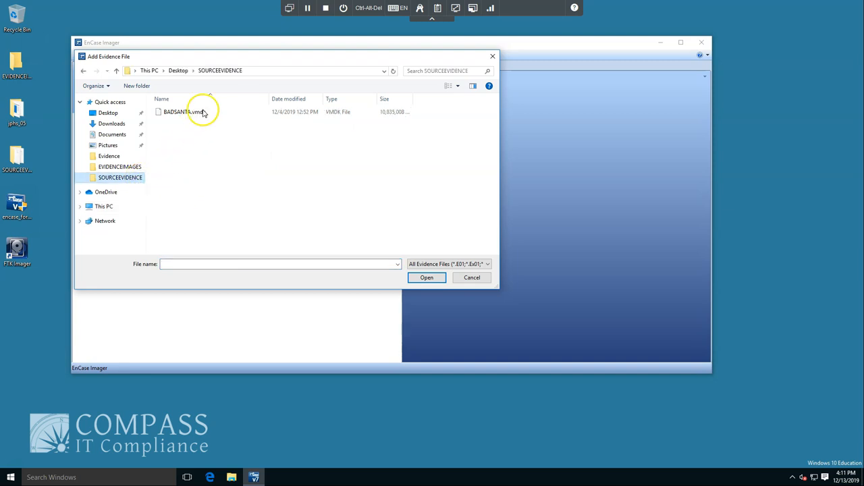
pyautogui.click(203, 111)
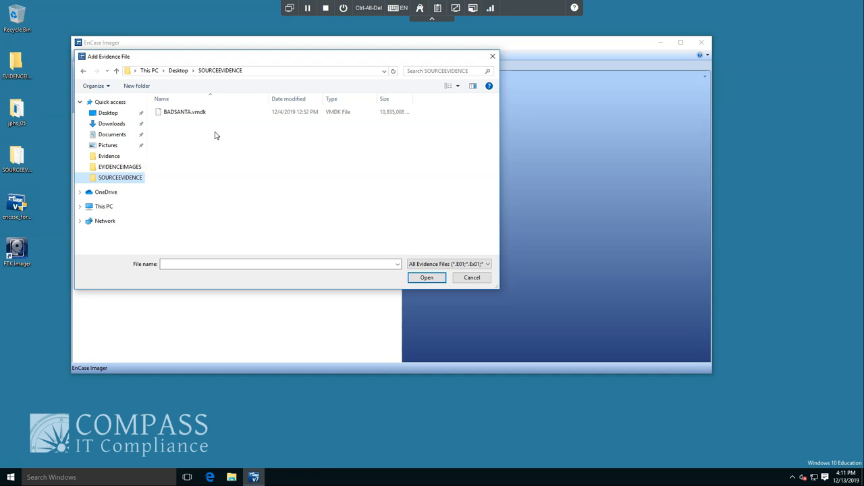
pyautogui.moveTo(219, 121)
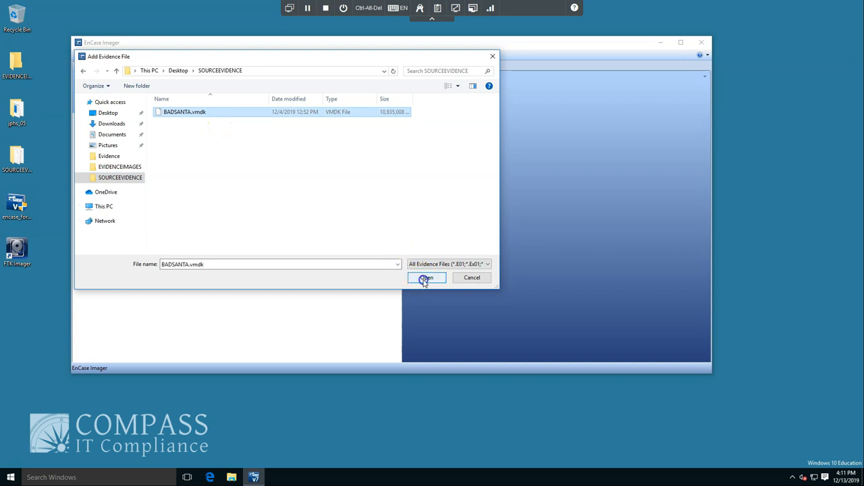
pyautogui.click(427, 278)
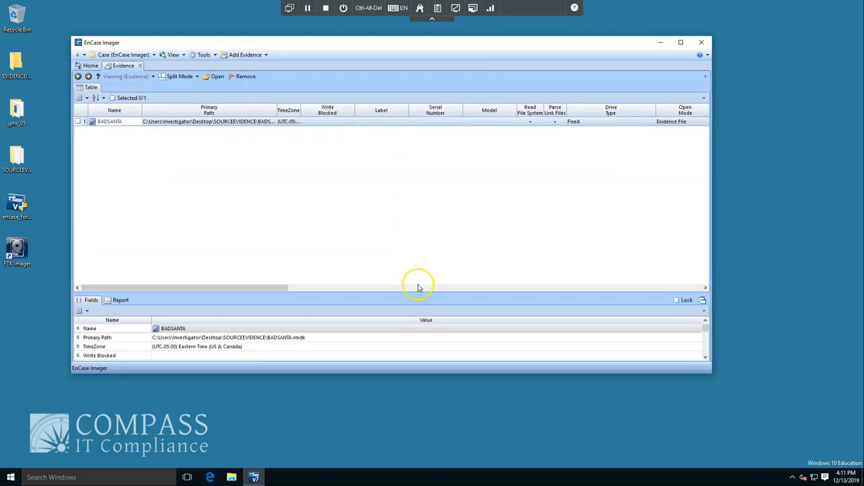
pyautogui.moveTo(95, 147)
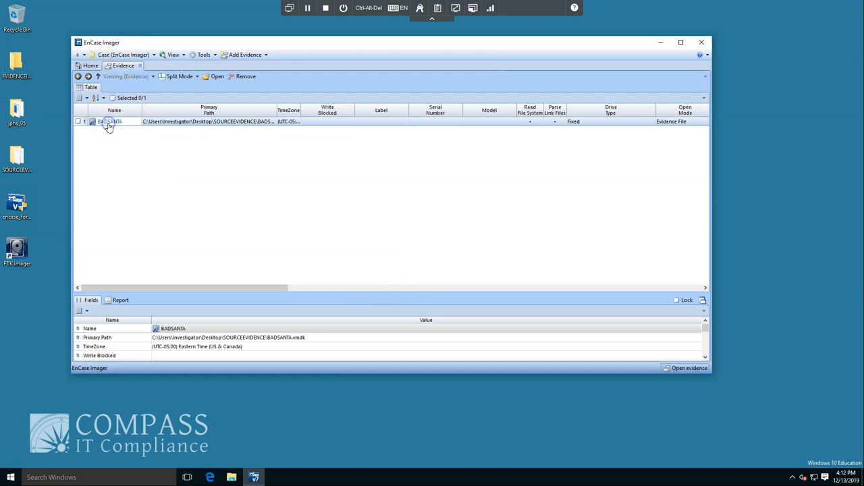
# Open the BADSANTA evidence entry so its hierarchy builds for browsing
pyautogui.doubleClick(110, 122)
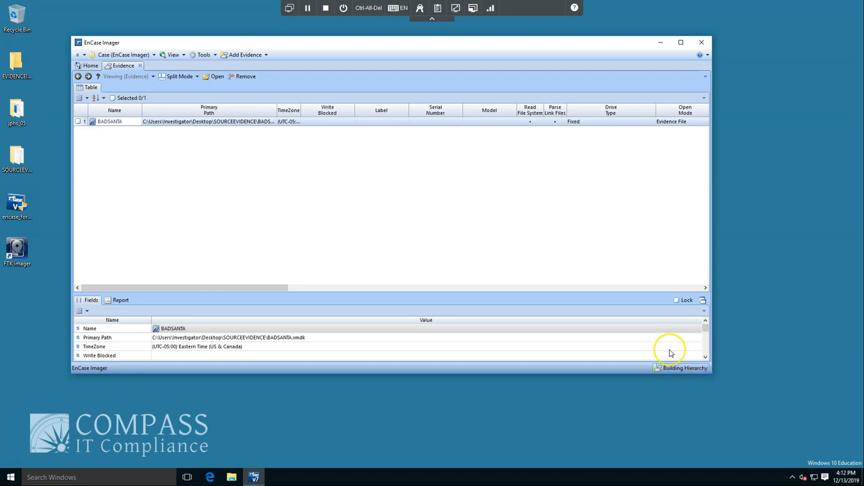
pyautogui.moveTo(694, 376)
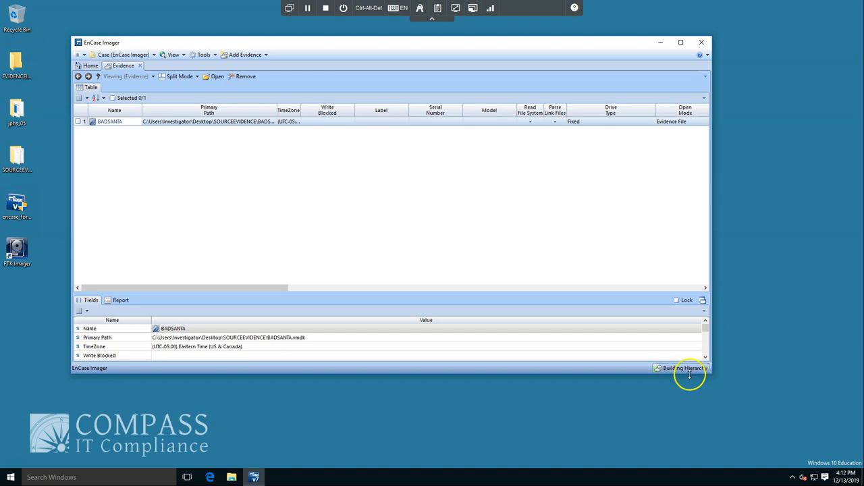
pyautogui.moveTo(295, 270)
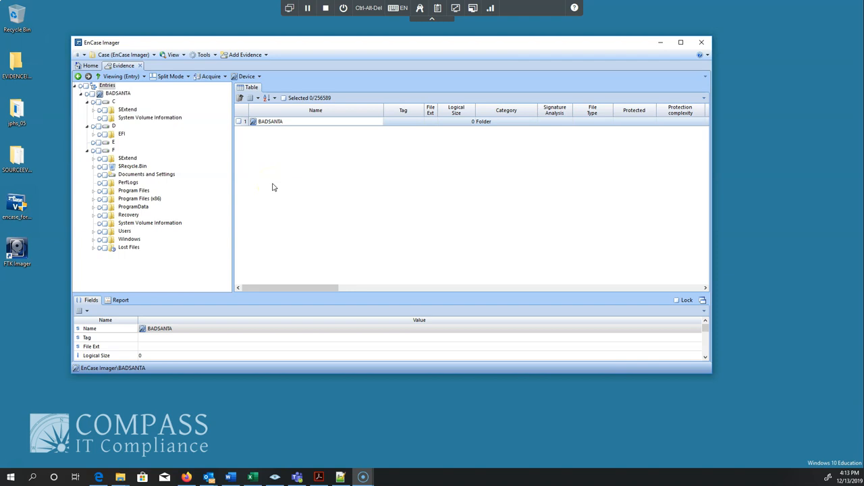
pyautogui.moveTo(270, 189)
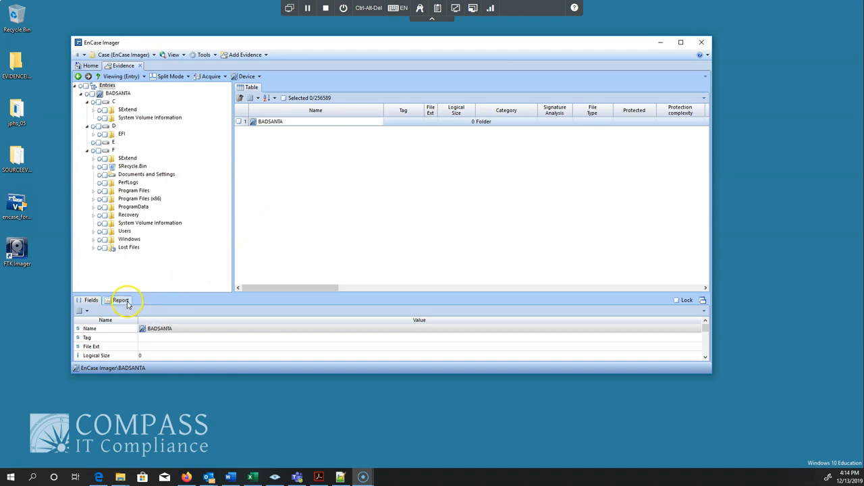
# Show BADSANTA's report and scroll to its Partitions table
pyautogui.click(120, 300)
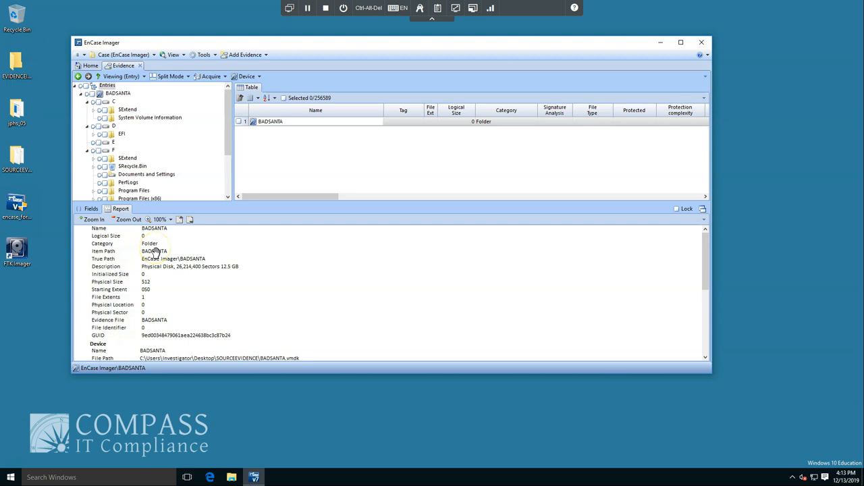
pyautogui.scroll(-3)
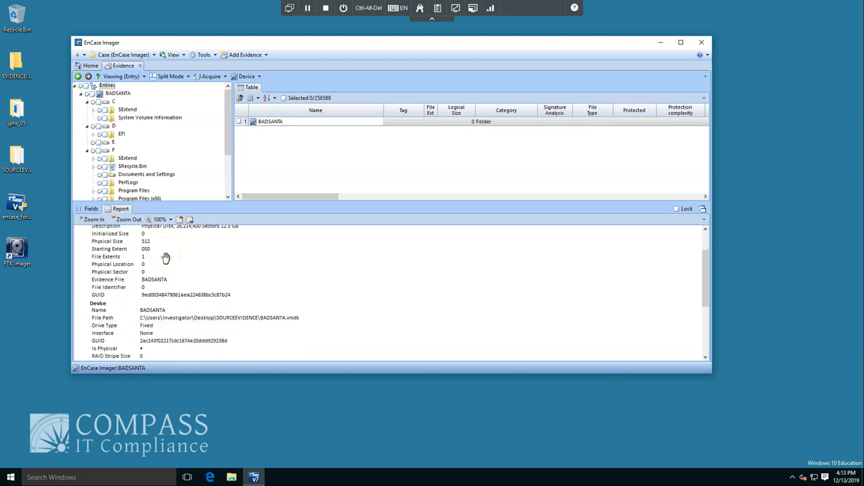
pyautogui.scroll(-3)
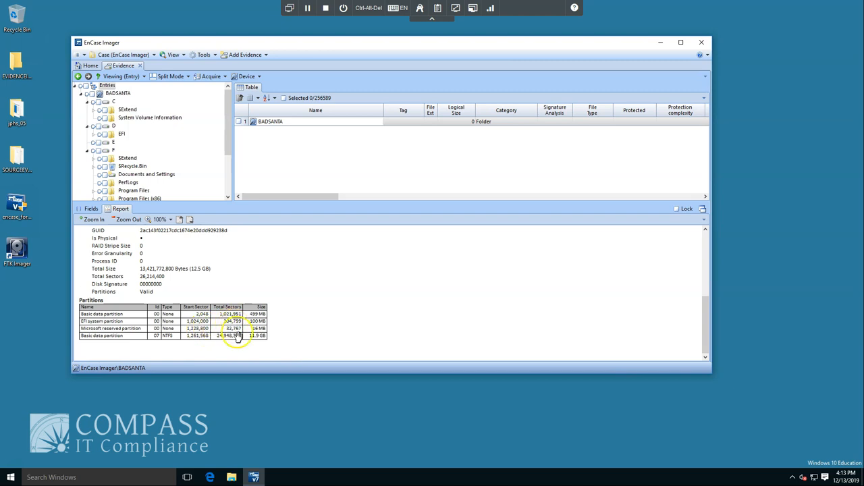
pyautogui.moveTo(232, 340)
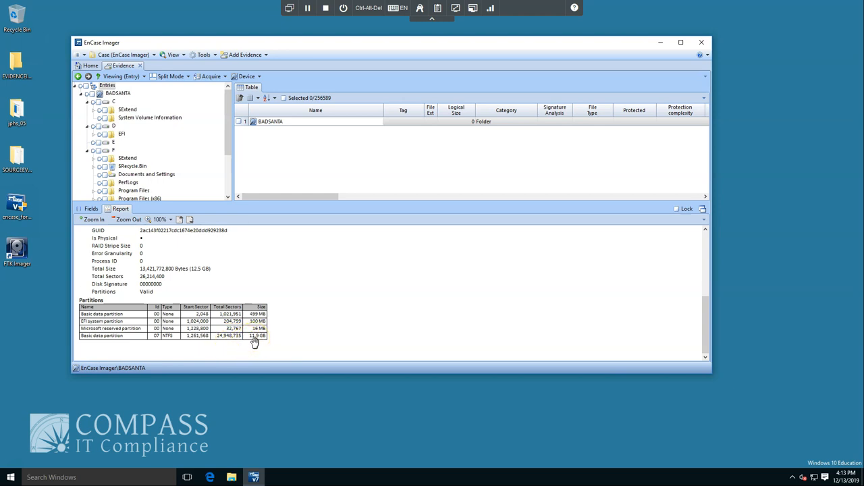
pyautogui.moveTo(290, 205)
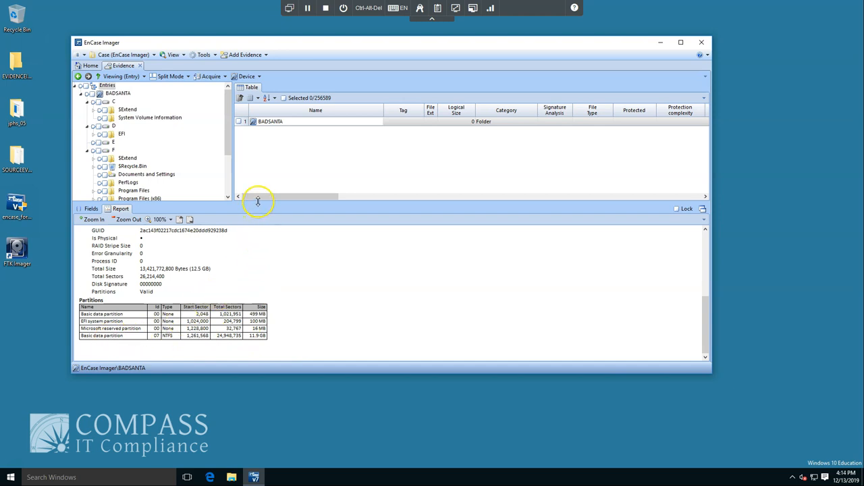
# Enlarge the entries pane and browse the F volume's root and Users profiles
pyautogui.moveTo(259, 201); pyautogui.dragTo(259, 282)
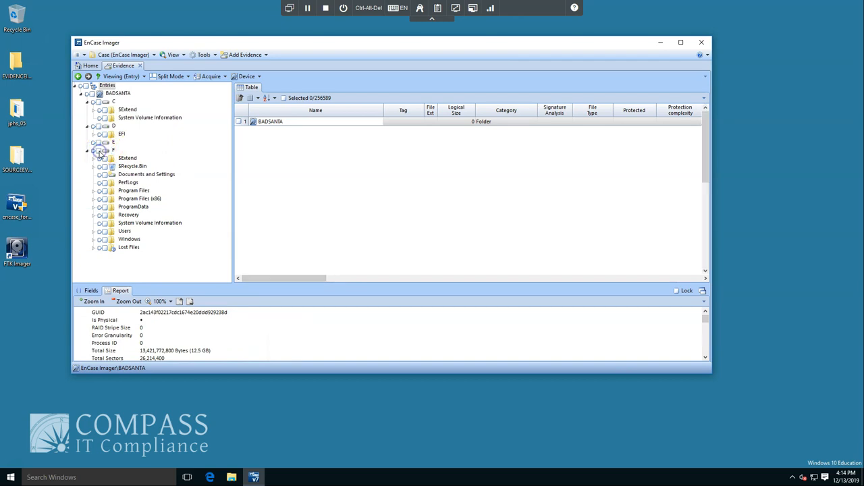
pyautogui.click(98, 151)
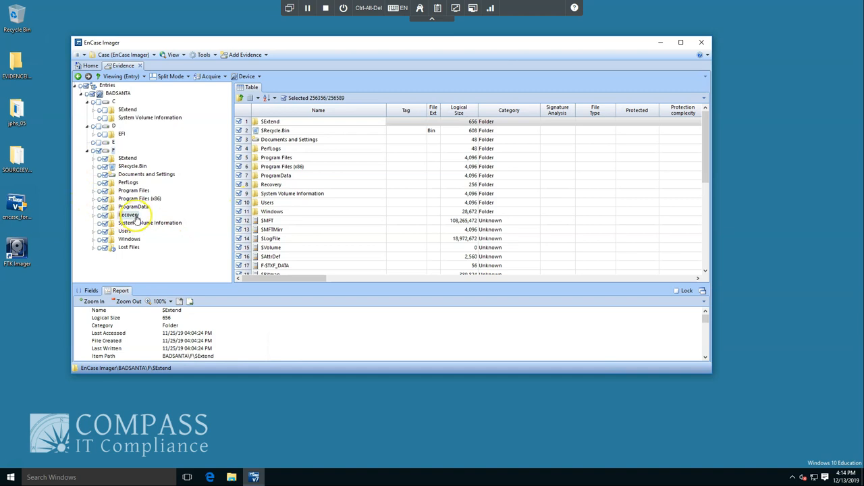
pyautogui.moveTo(133, 232)
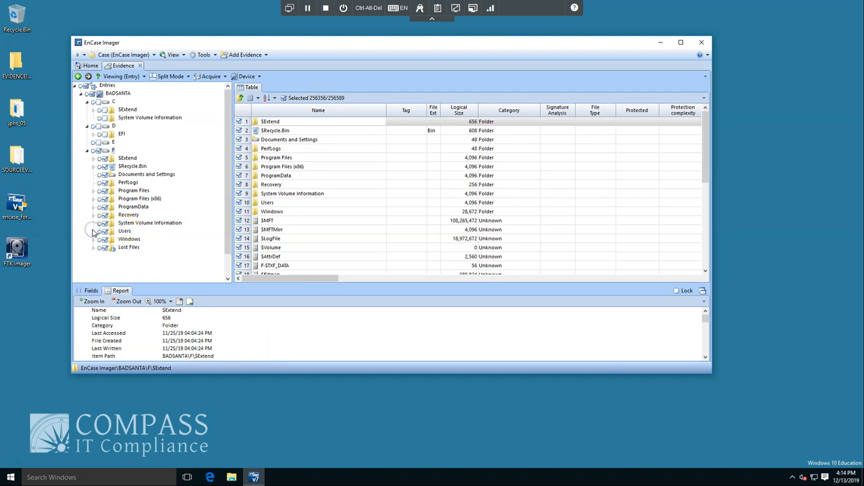
pyautogui.click(92, 231)
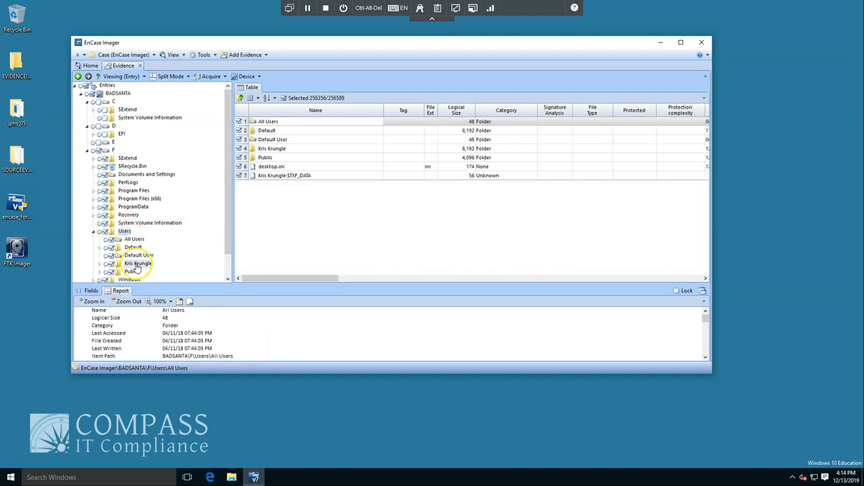
pyautogui.moveTo(93, 235)
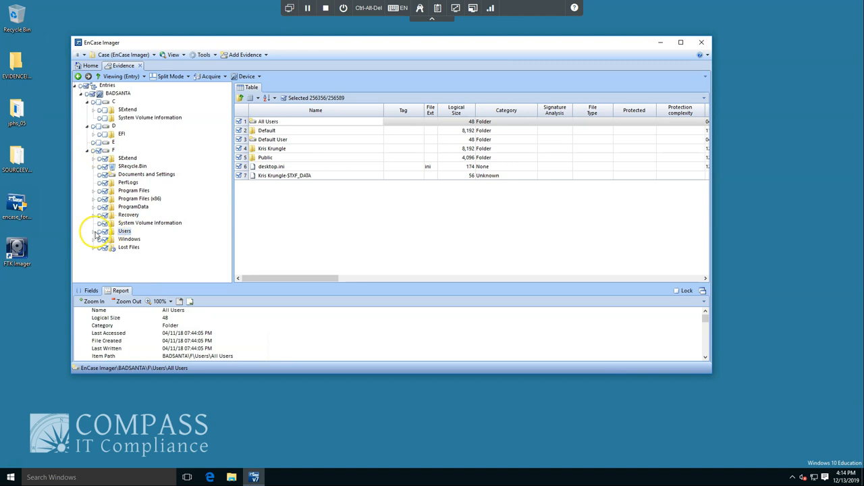
pyautogui.click(93, 230)
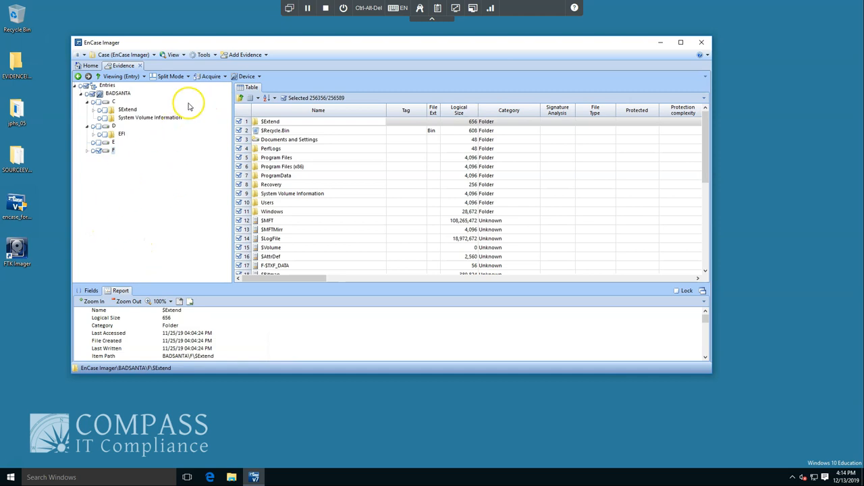
# Start acquiring BADSANTA with evidence number 0001, case 001, examiner Compass IT Compliance
pyautogui.click(211, 75)
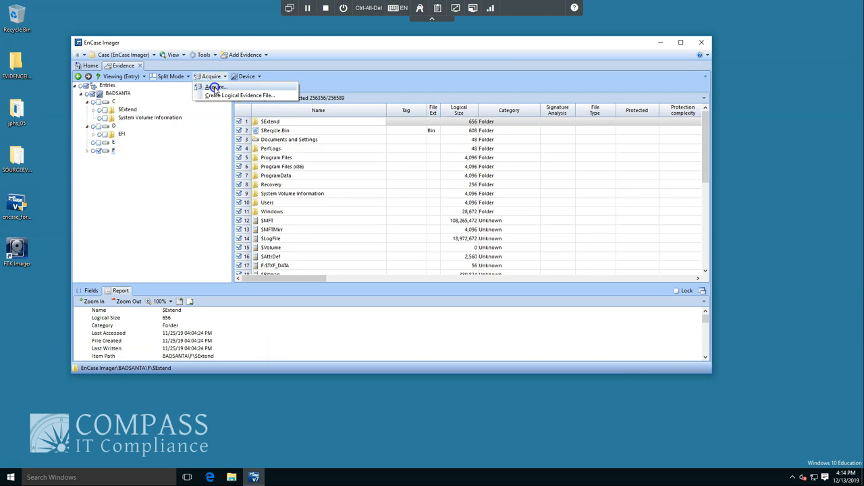
pyautogui.click(215, 87)
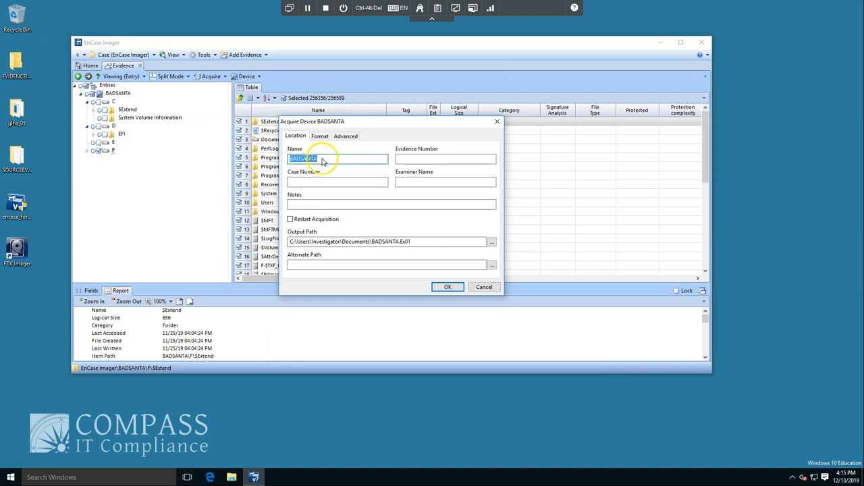
pyautogui.click(445, 159)
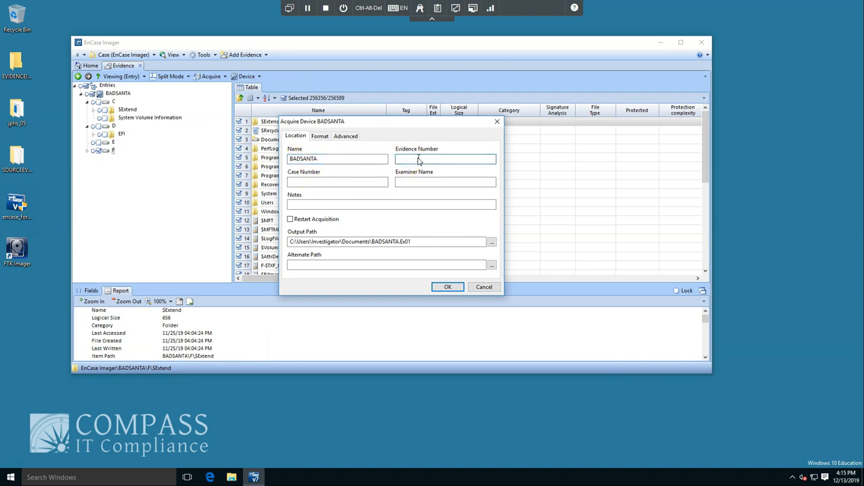
pyautogui.click(446, 159)
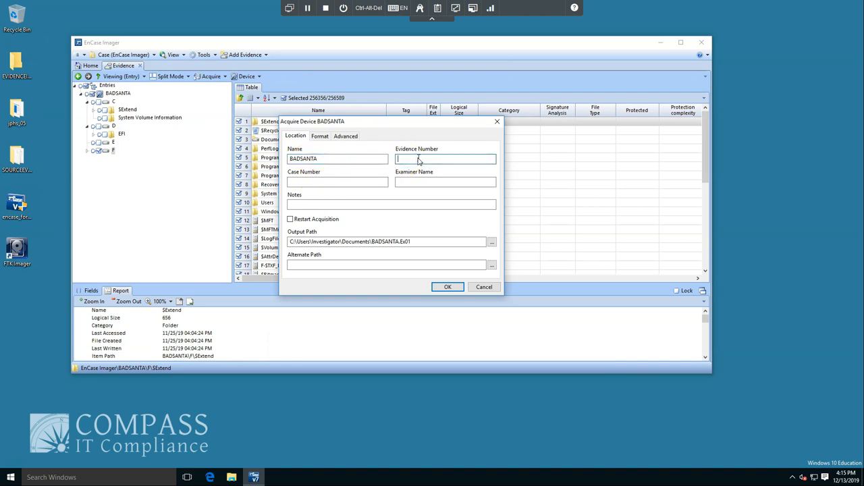
pyautogui.write('0001')
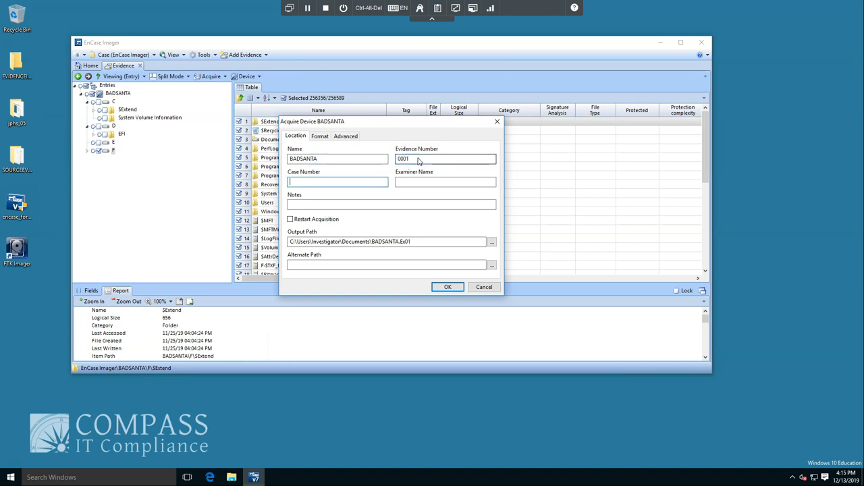
pyautogui.write('001')
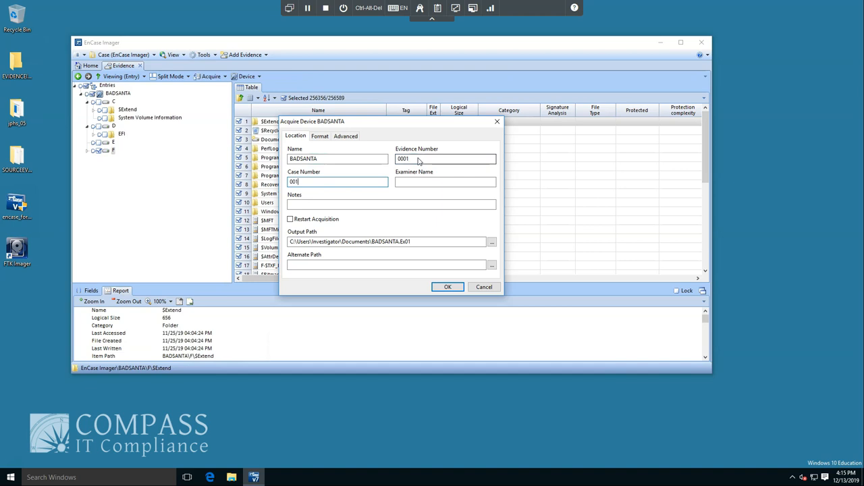
pyautogui.write('C')
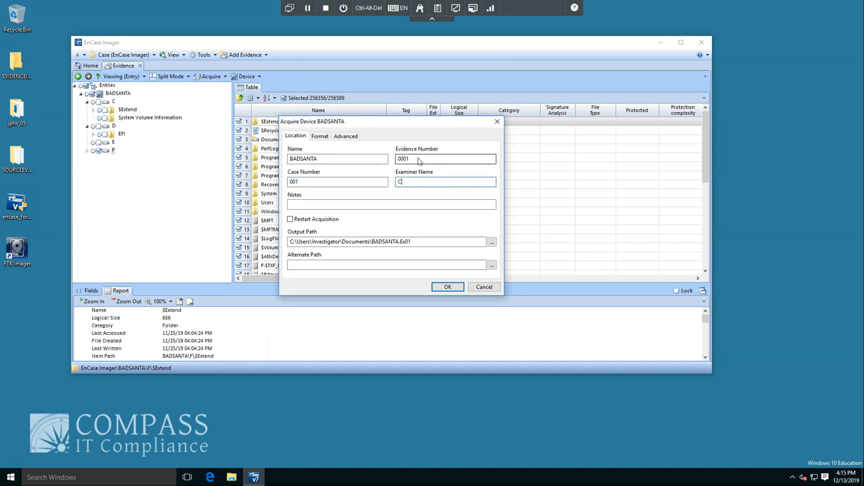
pyautogui.write('ompass IT')
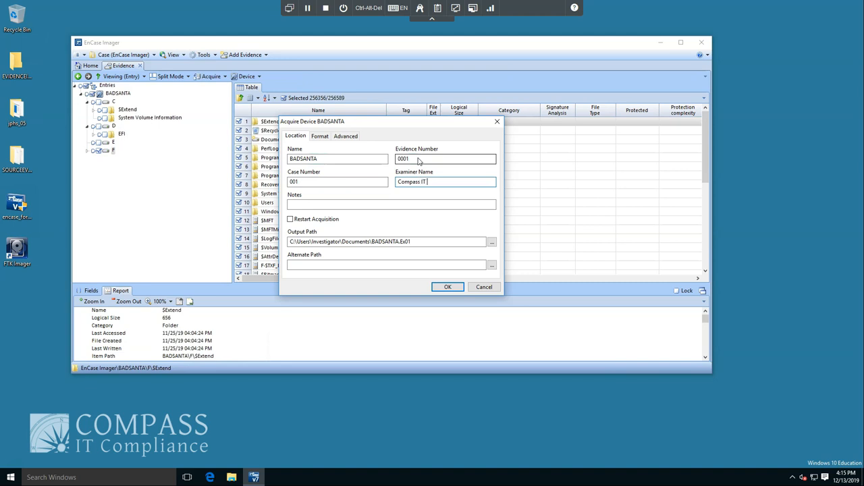
pyautogui.write('ompliance')
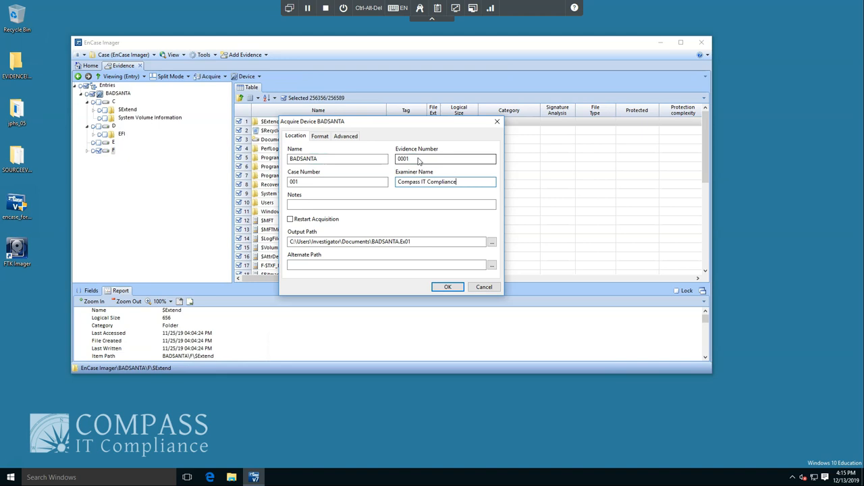
# Enter the note 'Bad Santa Investigation'
pyautogui.click(392, 204)
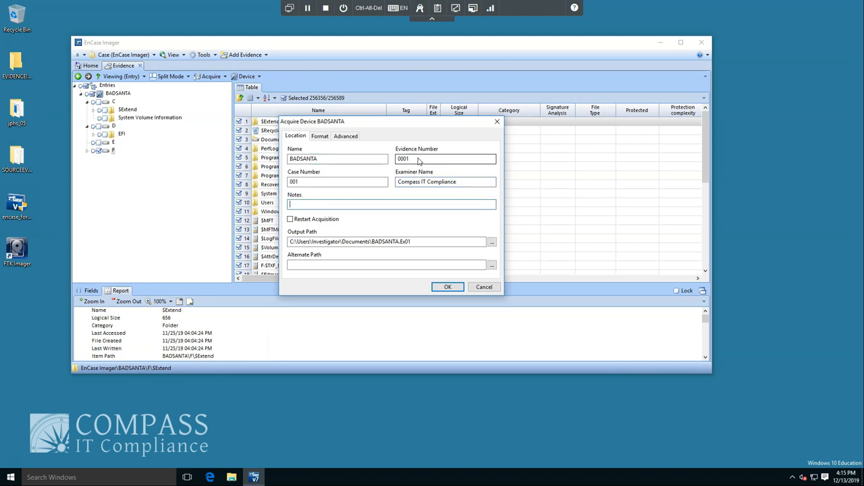
pyautogui.write('B')
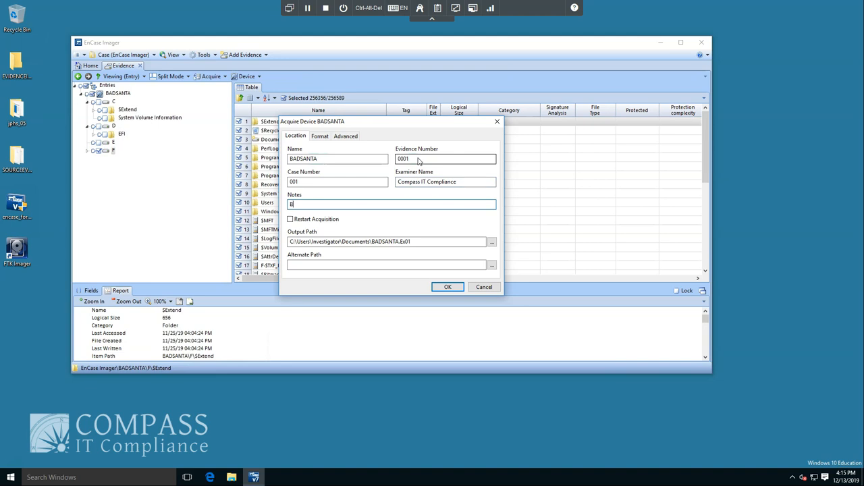
pyautogui.write('ad')
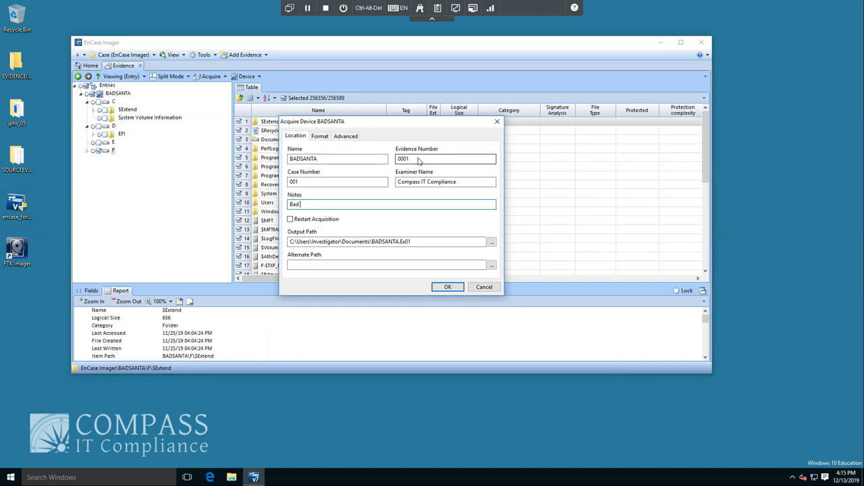
pyautogui.write('D')
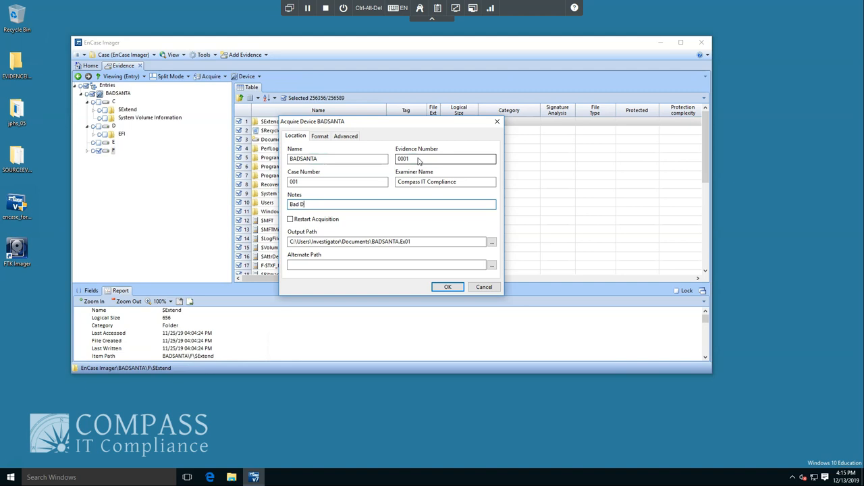
pyautogui.write('Santa investigation')
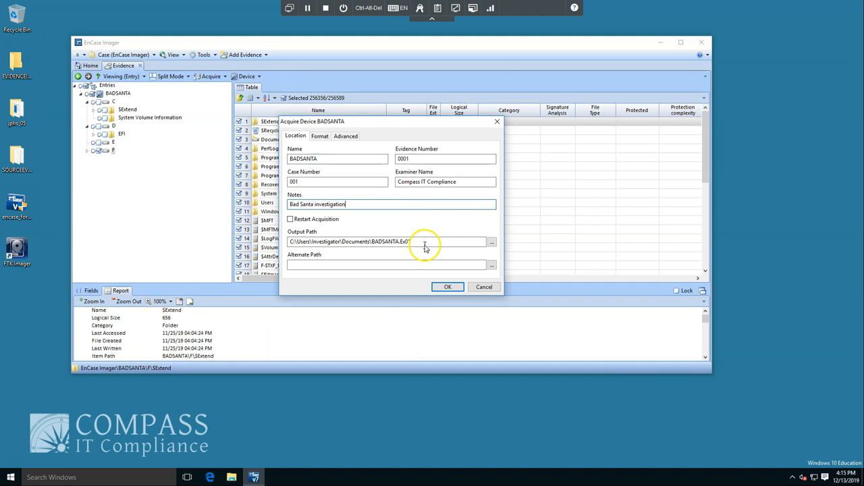
pyautogui.moveTo(439, 242)
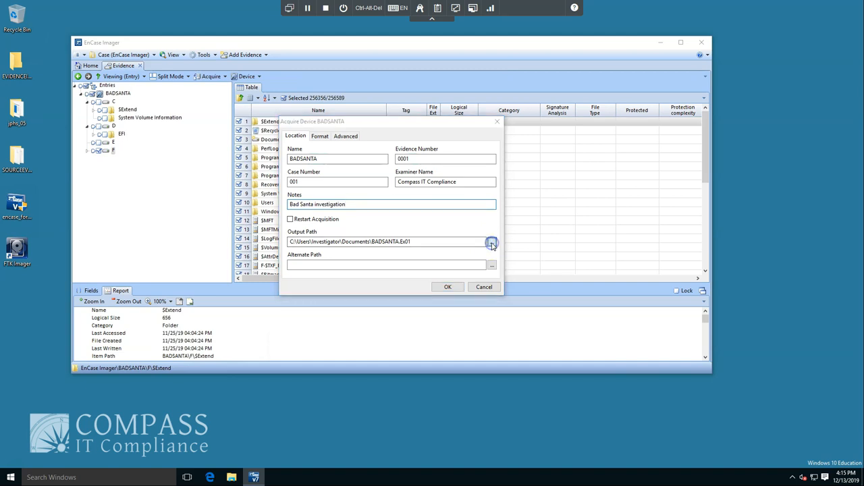
# Set the output path to Desktop\EVIDENCEIMAGES\BADSANTA.Ex01
pyautogui.click(492, 242)
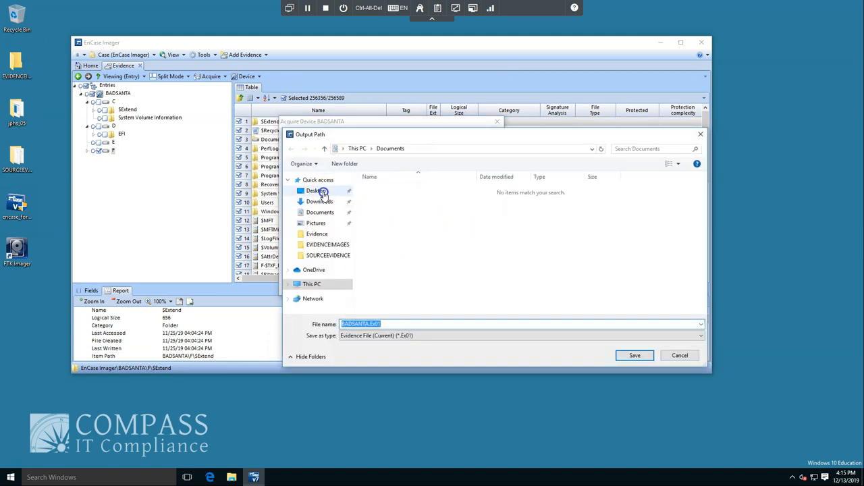
pyautogui.doubleClick(326, 245)
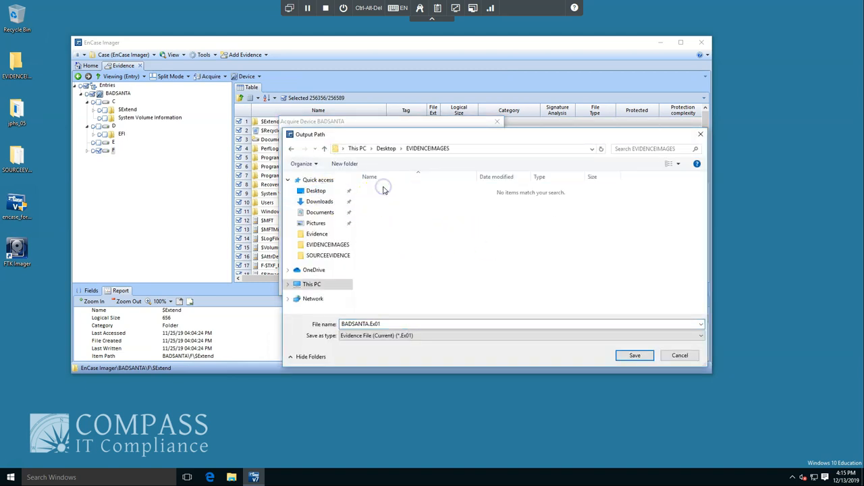
pyautogui.click(635, 355)
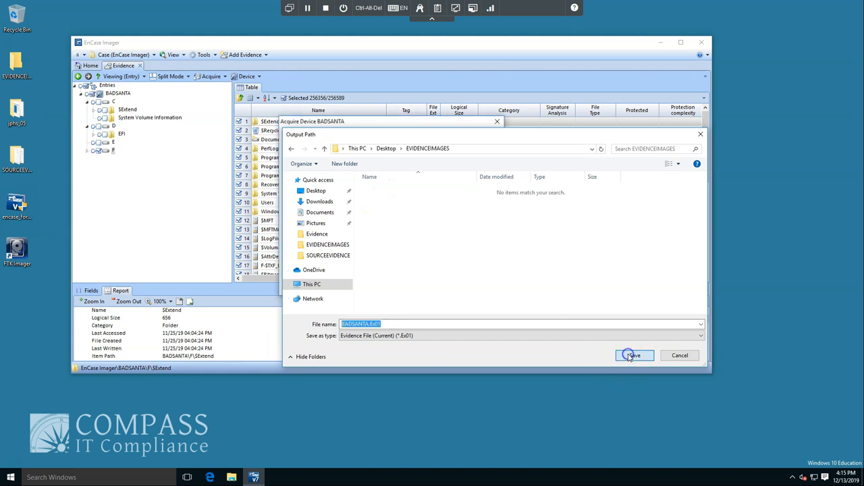
pyautogui.click(632, 356)
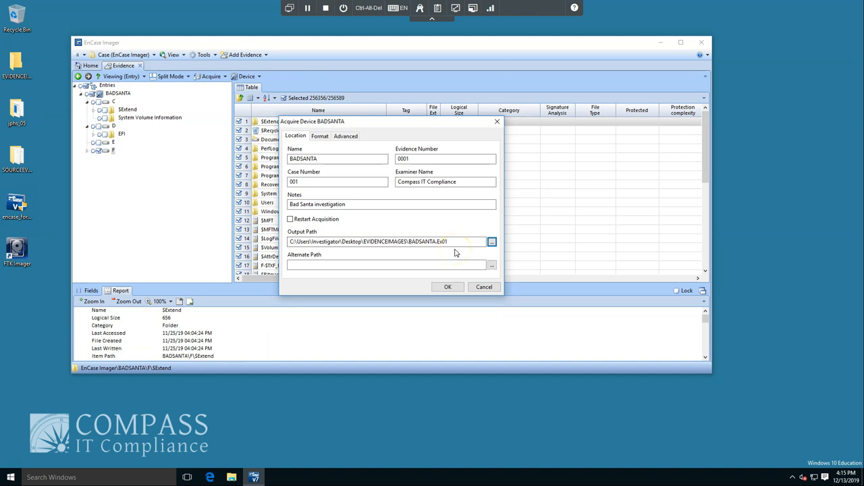
pyautogui.moveTo(359, 80)
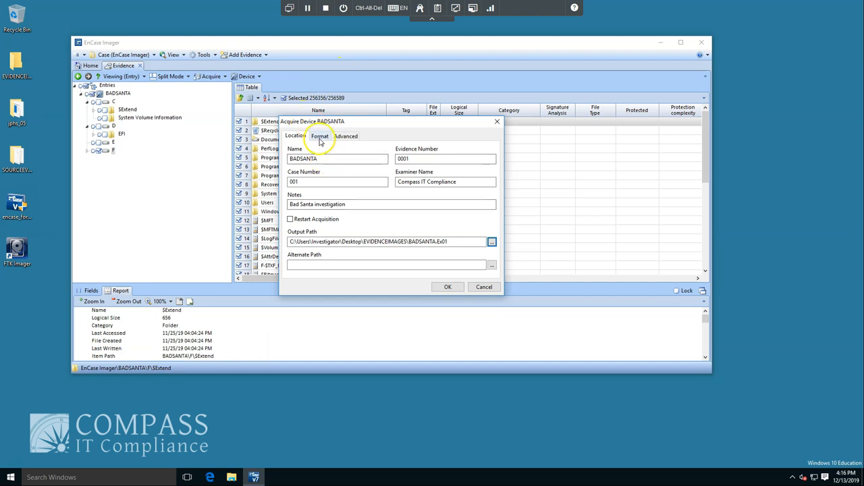
# Set evidence file format to Legacy (E01) with SHA-1 verification hash
pyautogui.click(320, 135)
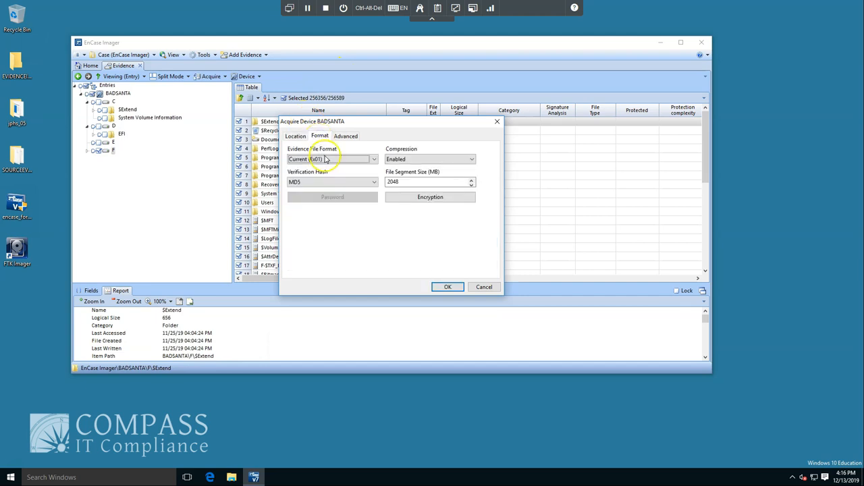
pyautogui.click(331, 159)
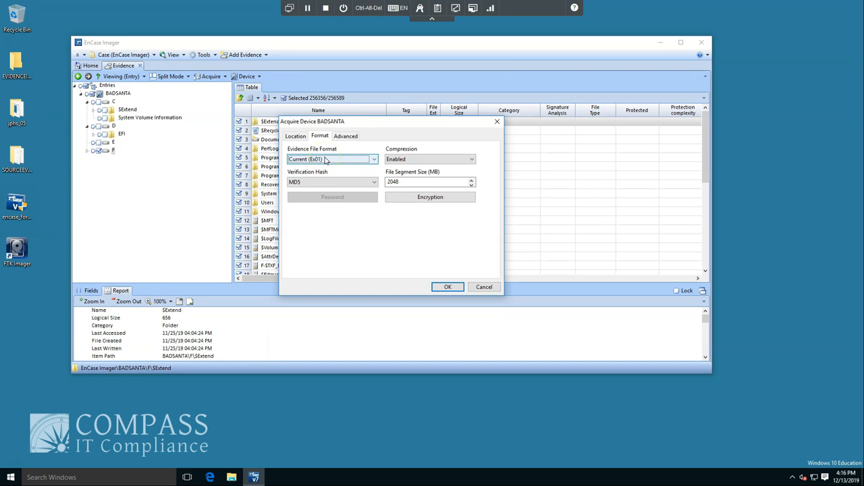
pyautogui.click(372, 159)
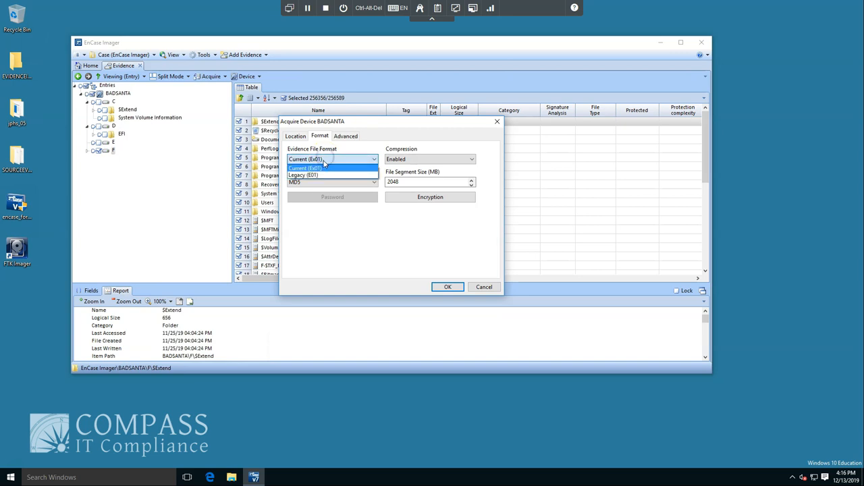
pyautogui.click(302, 175)
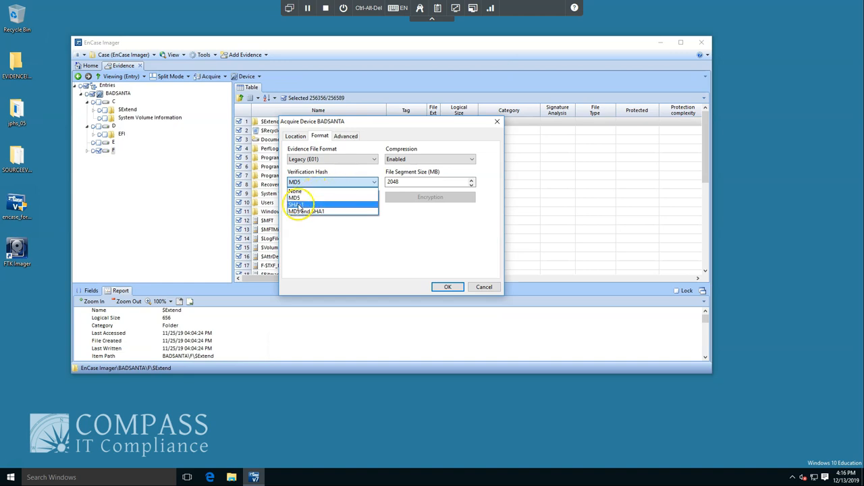
pyautogui.click(297, 202)
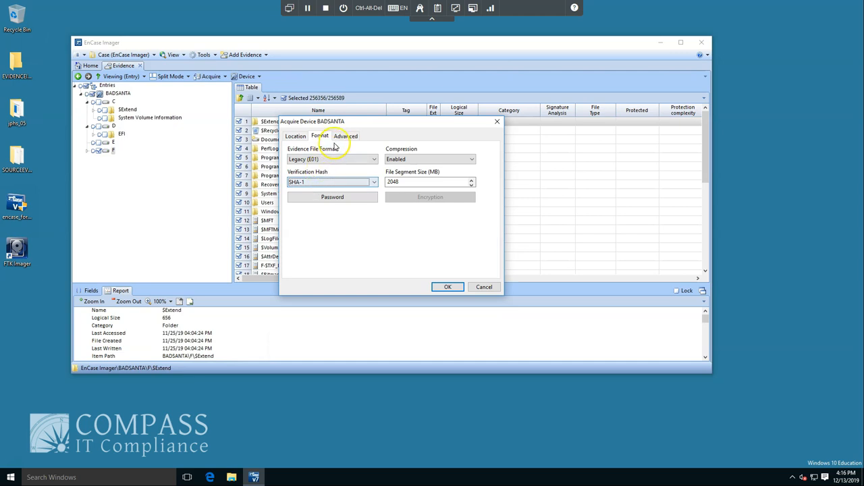
# Review the advanced settings: block size, error granularity, start and stop sectors
pyautogui.click(346, 135)
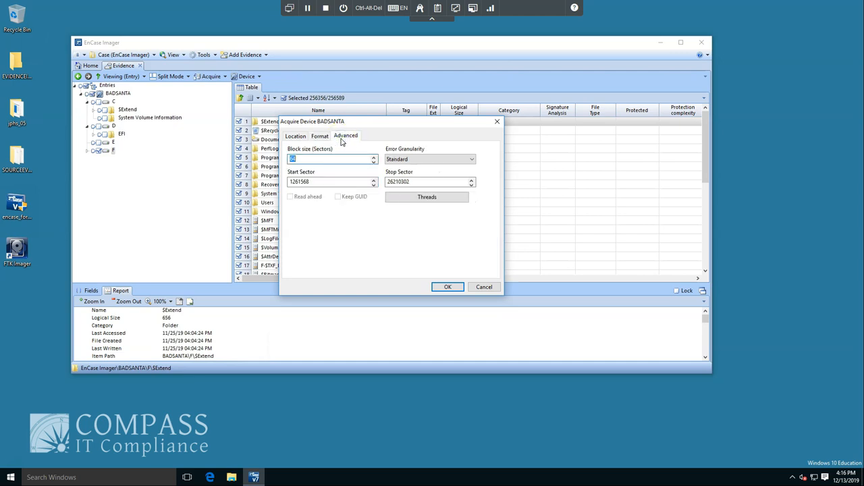
pyautogui.click(330, 160)
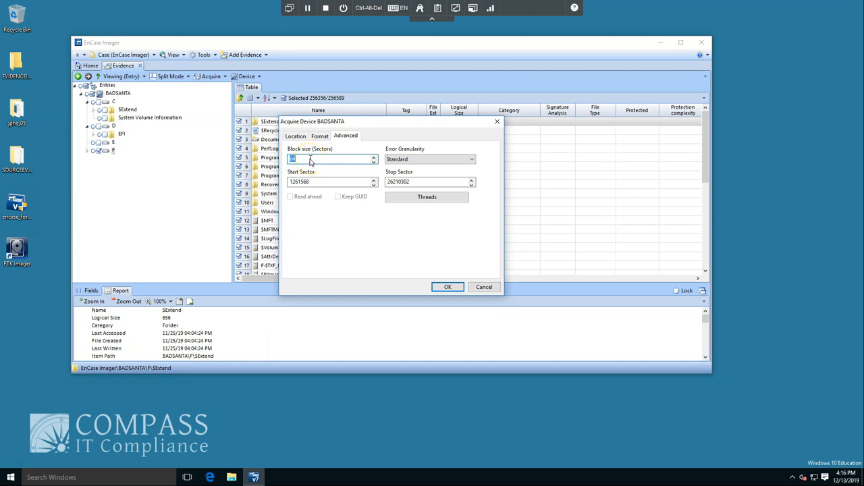
pyautogui.moveTo(318, 160)
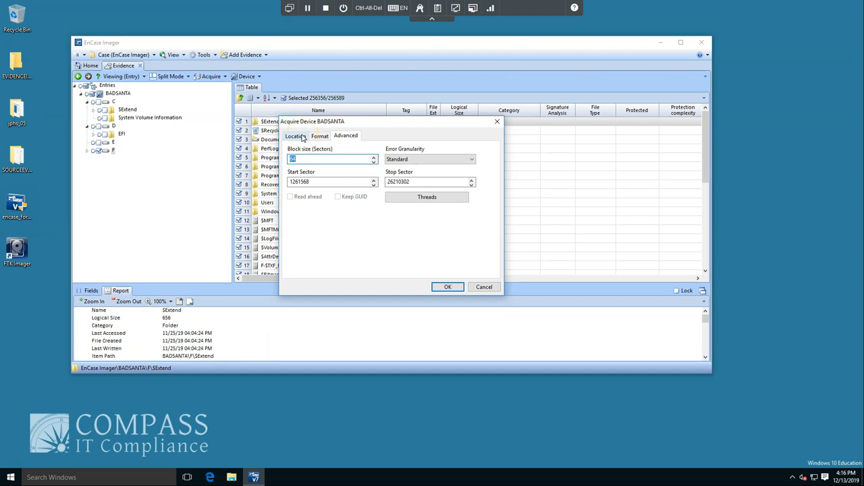
# Return to the Location details, output path now ending in BADSANTA.E01
pyautogui.click(294, 135)
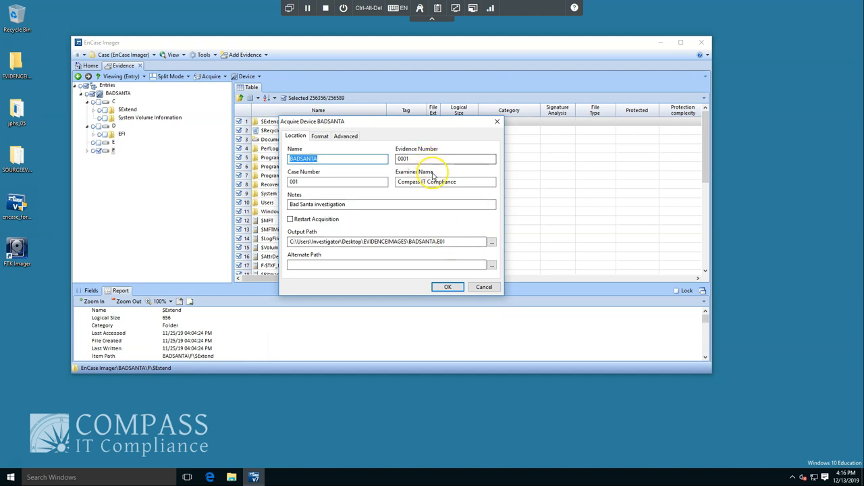
pyautogui.moveTo(432, 287)
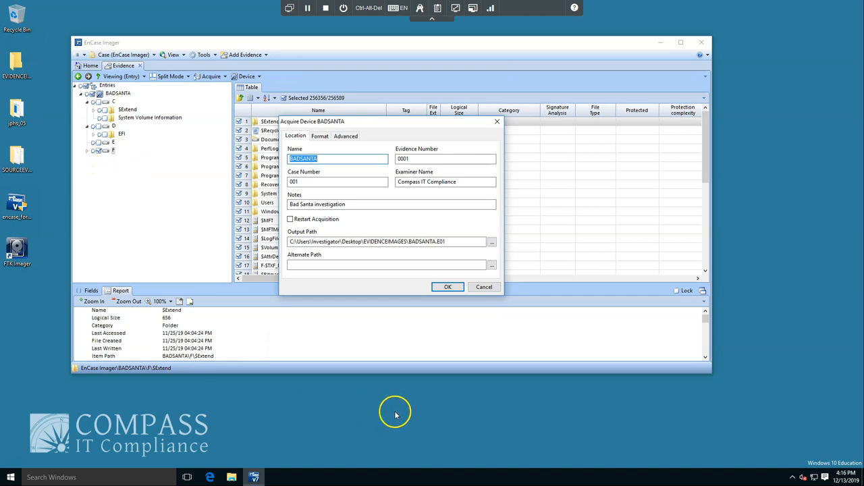
pyautogui.moveTo(384, 380)
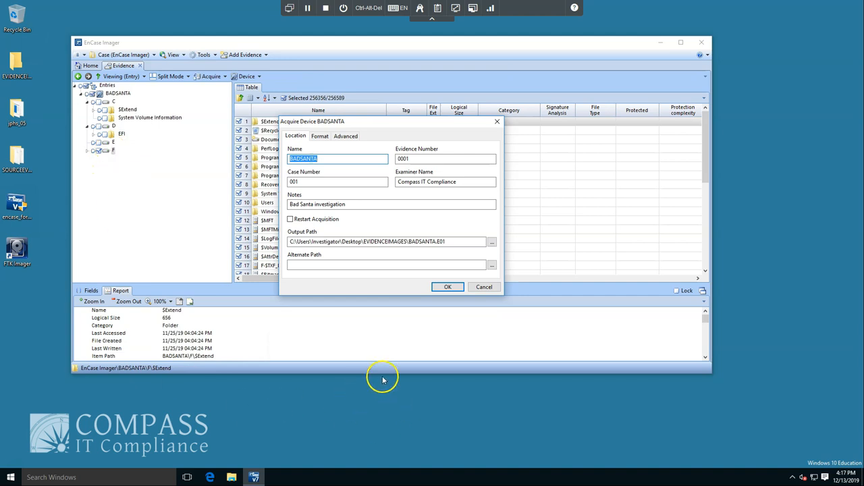
pyautogui.moveTo(397, 348)
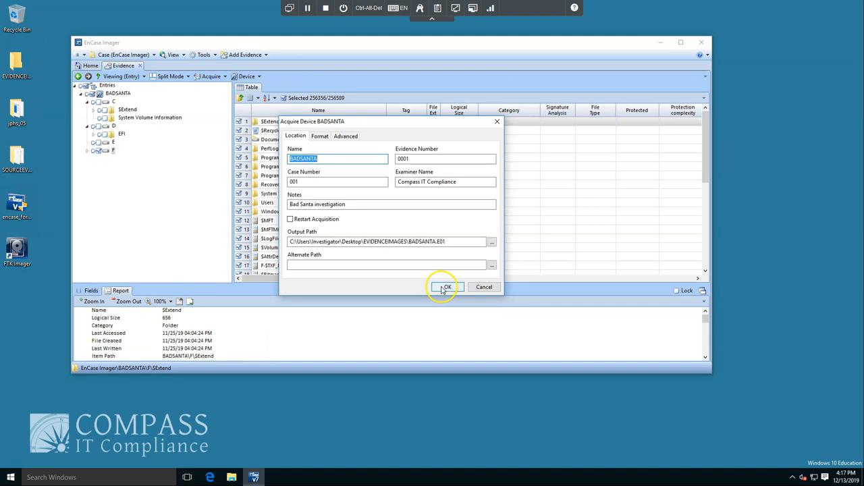
# Confirm the Acquire Device dialog to start acquiring the BADSANTA partition
pyautogui.click(444, 286)
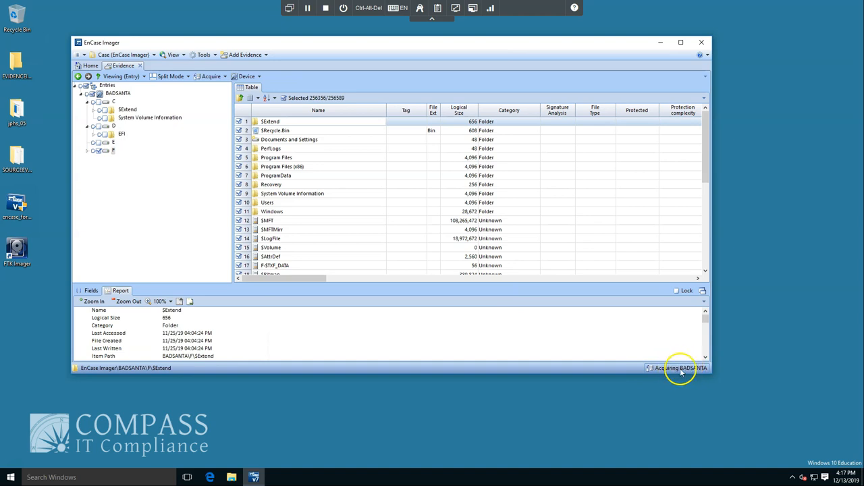
pyautogui.moveTo(470, 405)
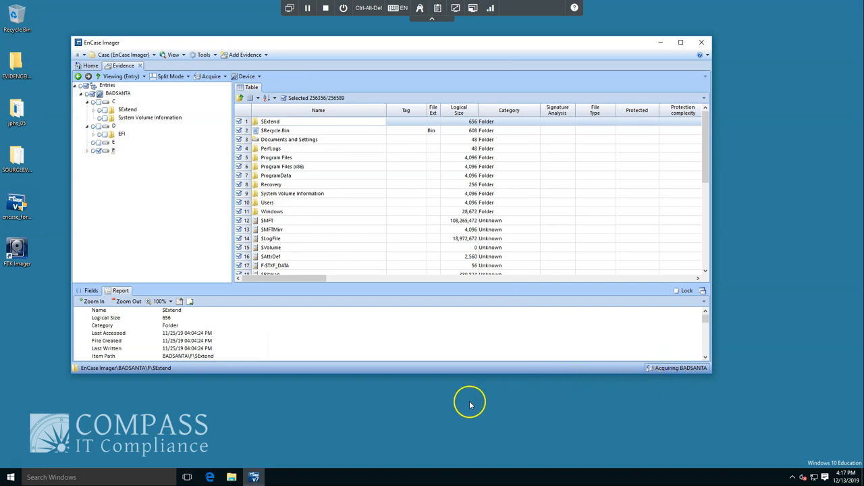